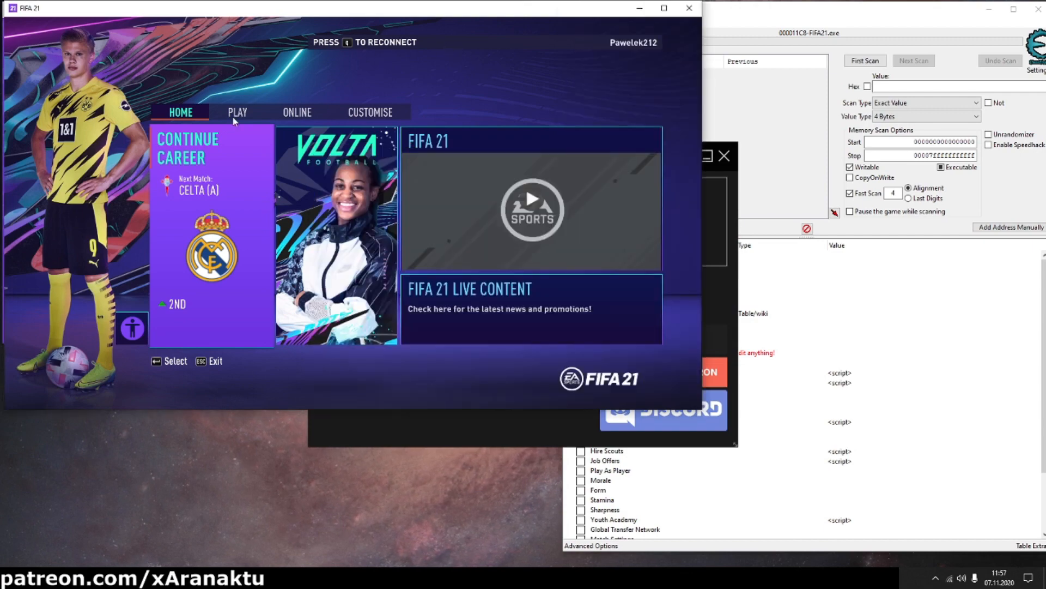
# Continue the saved FC Barcelona career from the FIFA 21 home screen
pyautogui.click(237, 112)
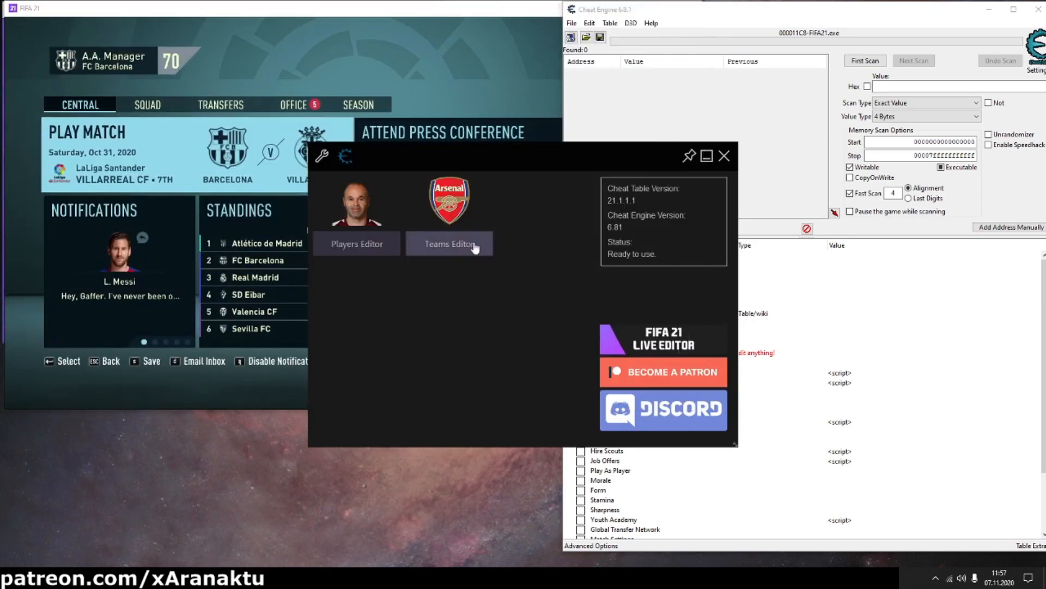
# Find the team 'Villa' in the Teams Editor and load Villarreal CF (ID 483)
pyautogui.click(449, 243)
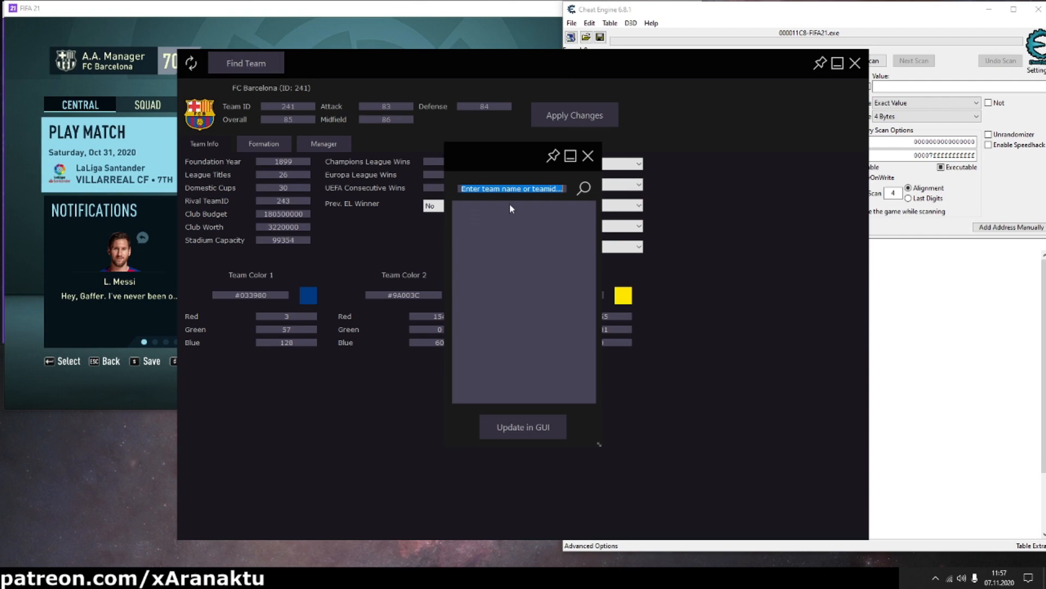
pyautogui.write('Villa')
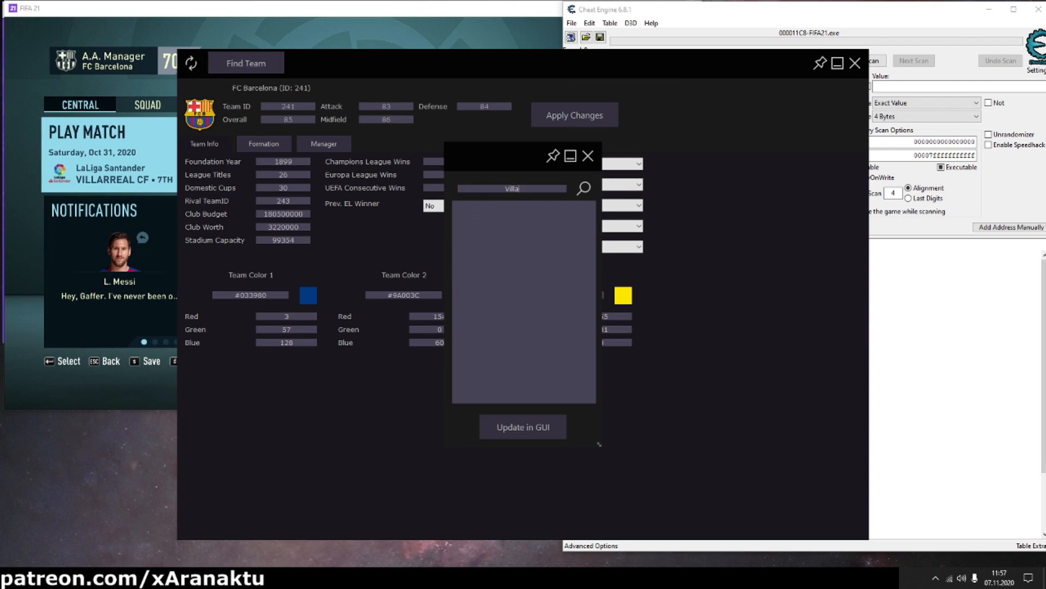
pyautogui.click(582, 188)
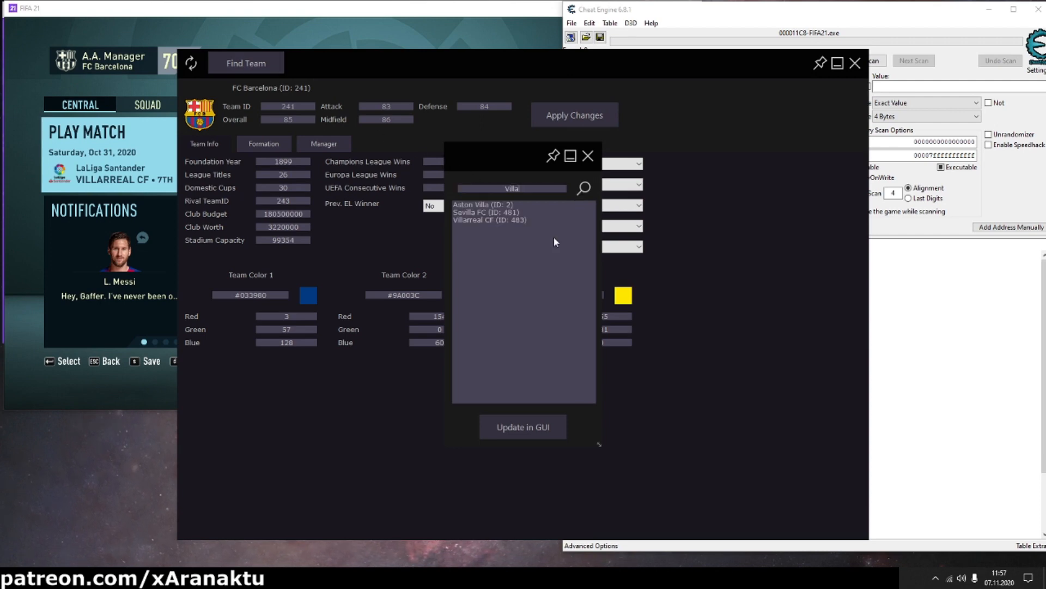
pyautogui.click(511, 188)
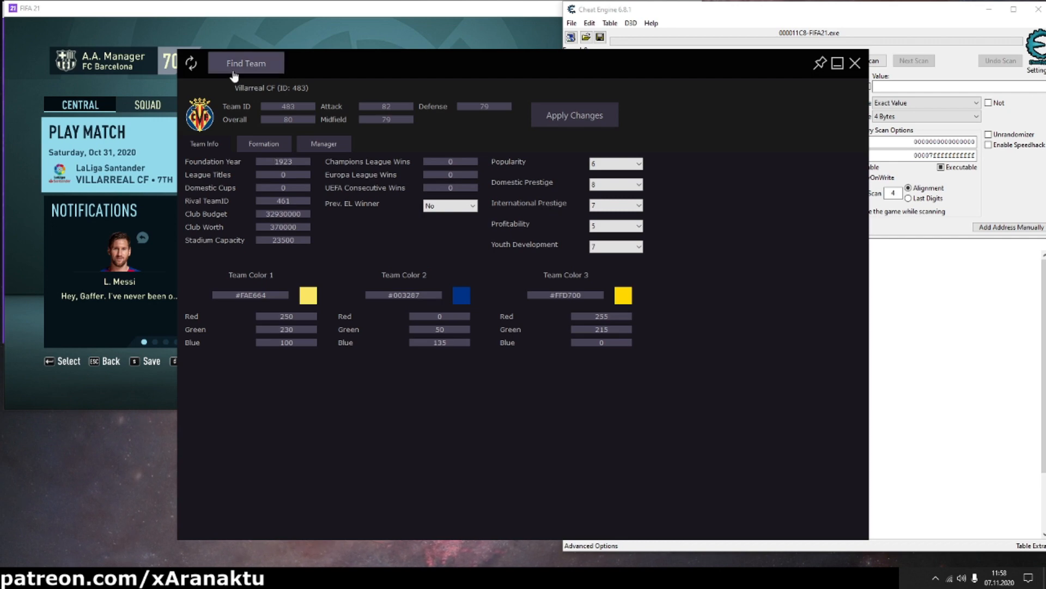
# Show Villarreal CF's 4-4-2 flat formation with its 20 available players
pyautogui.click(245, 63)
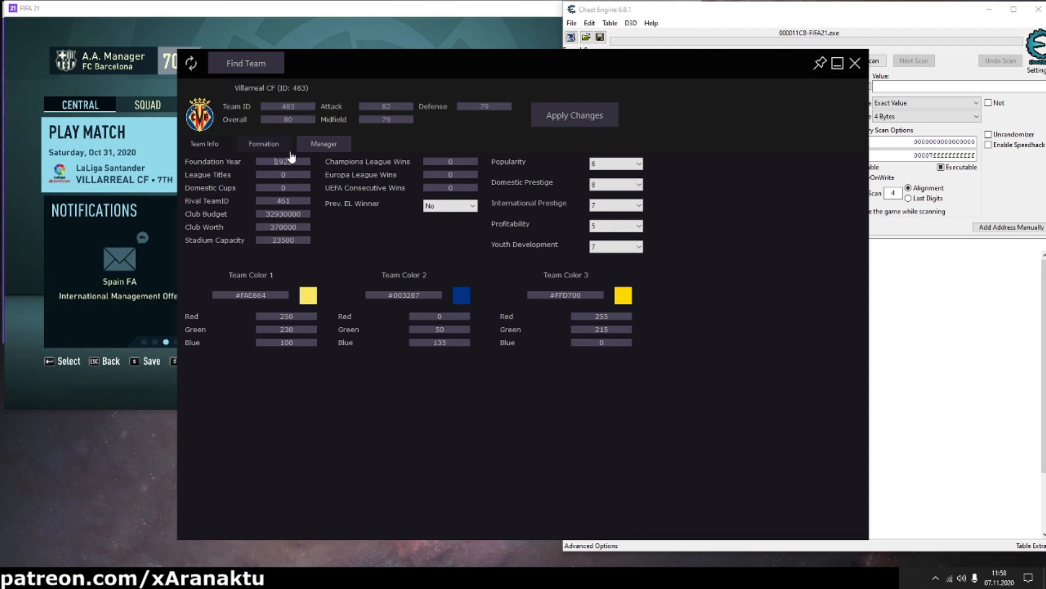
pyautogui.click(263, 144)
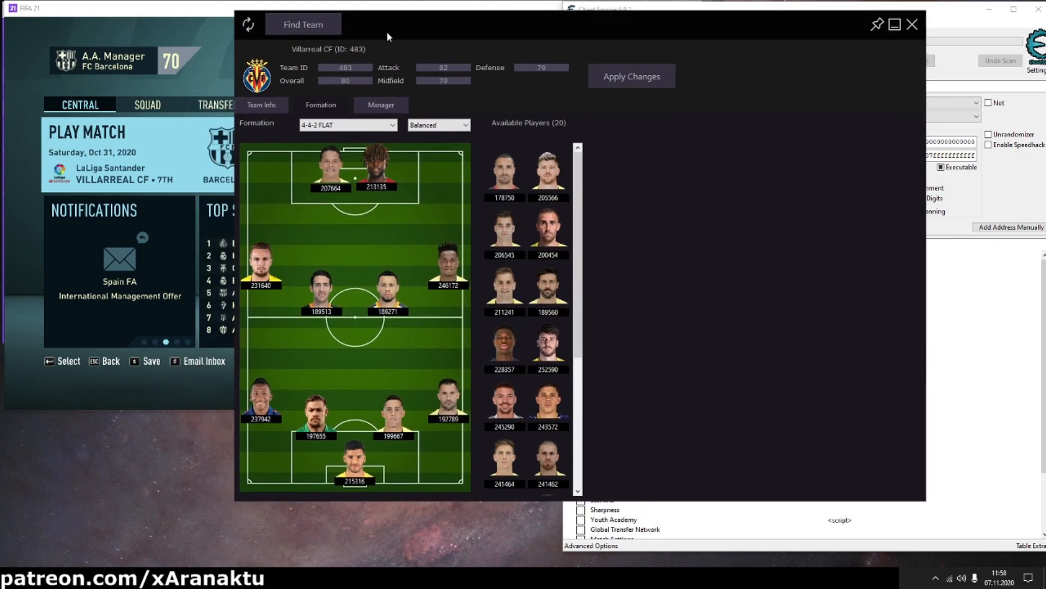
# Switch Villarreal to 5-4-1 FLAT, swap player 213135 into the lineup, and apply the changes
pyautogui.click(347, 124)
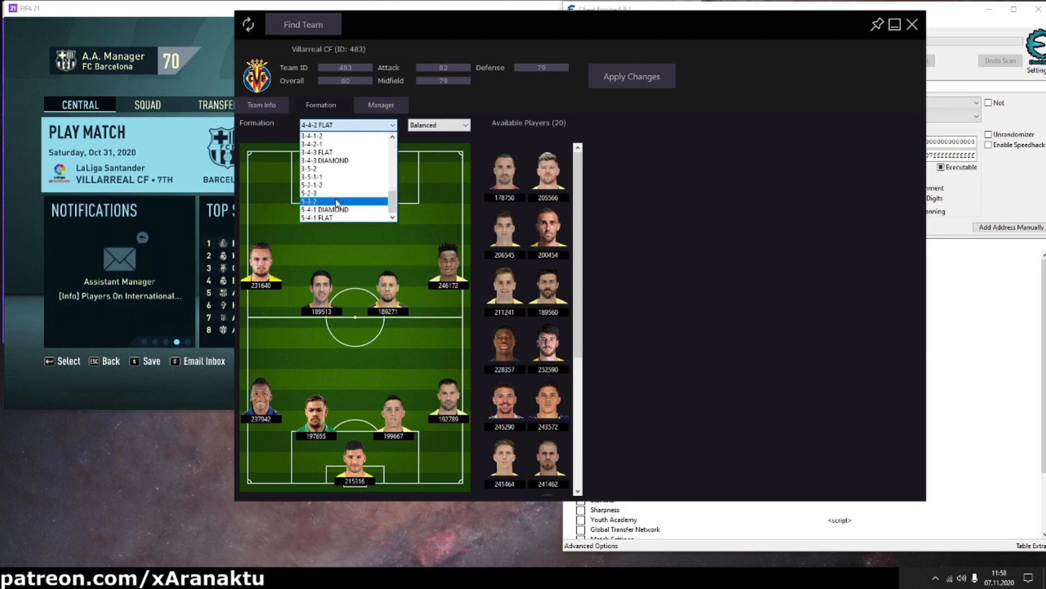
pyautogui.click(320, 218)
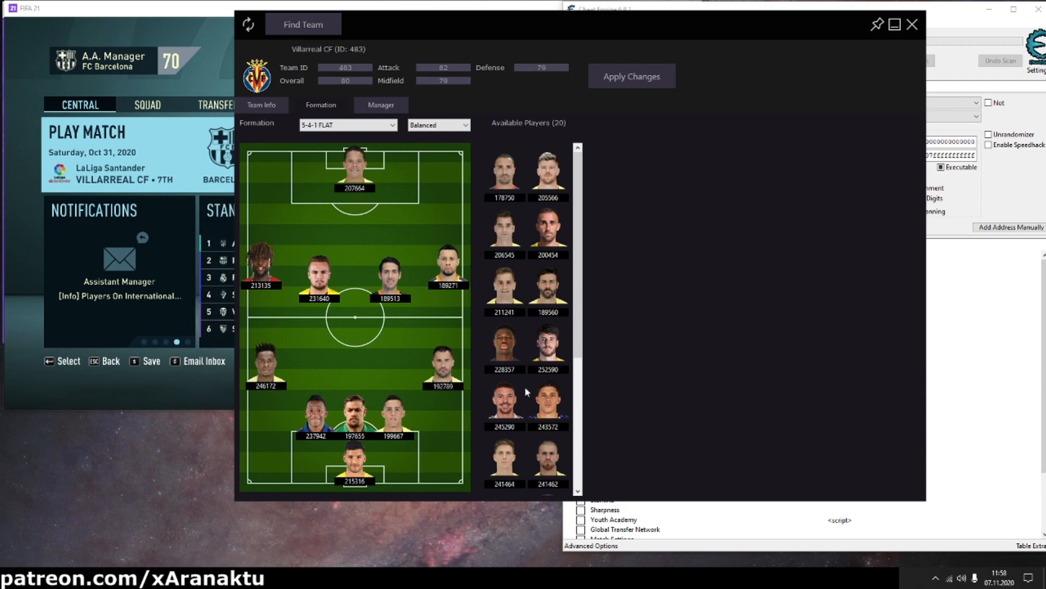
pyautogui.scroll(-3)
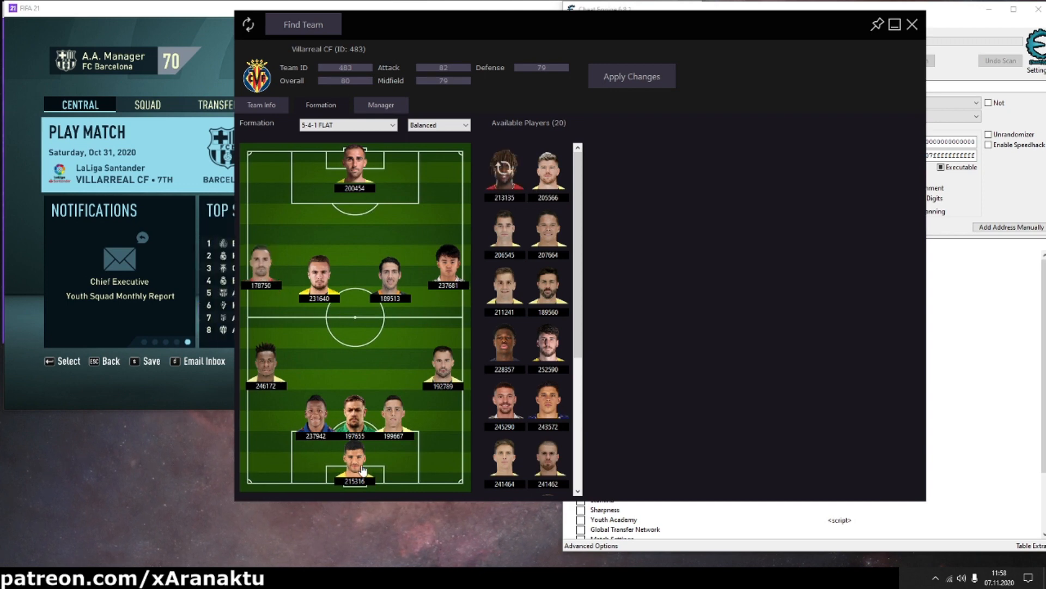
pyautogui.click(630, 76)
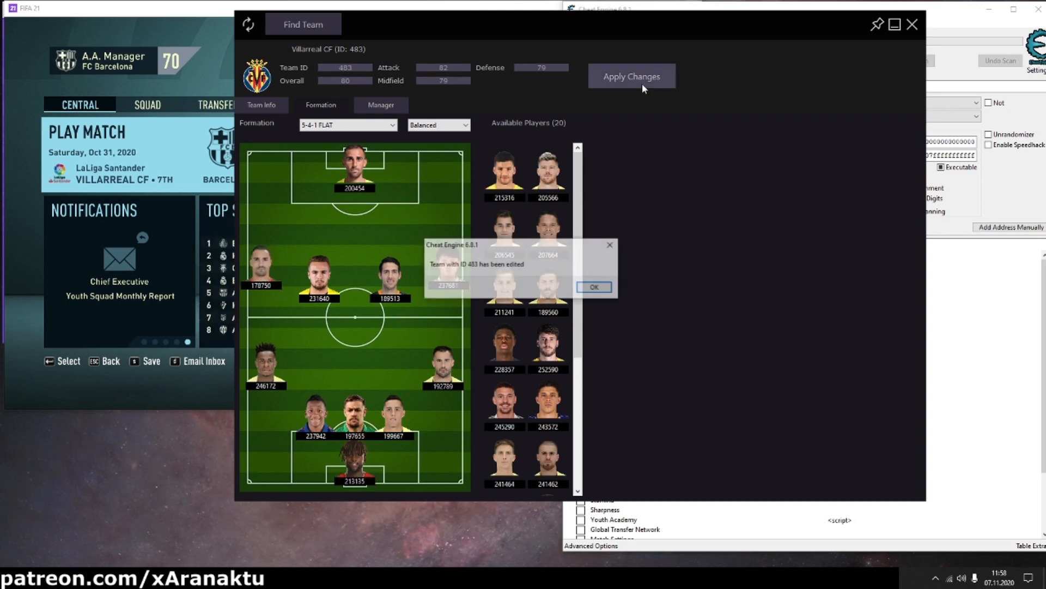
pyautogui.click(593, 286)
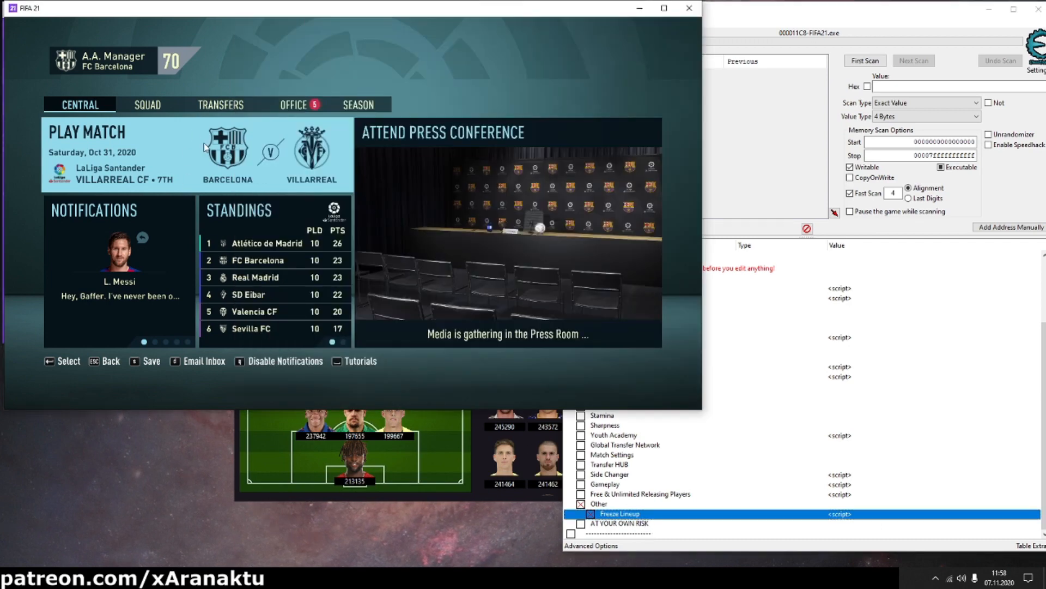
# Preview the Villarreal match showing the 5-4-1 flat lineup and kick it off
pyautogui.click(85, 132)
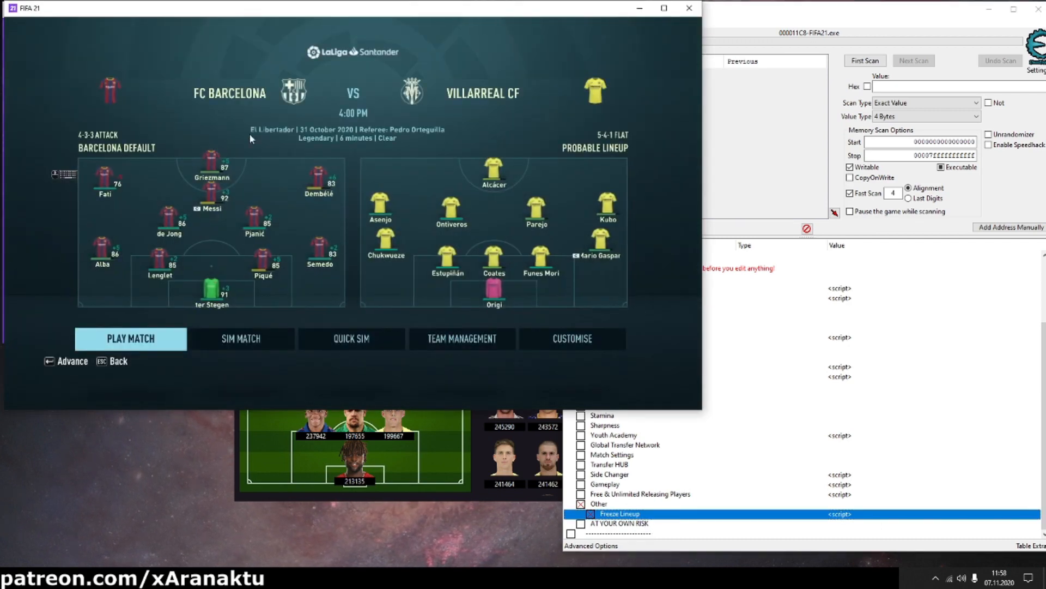
pyautogui.click(461, 338)
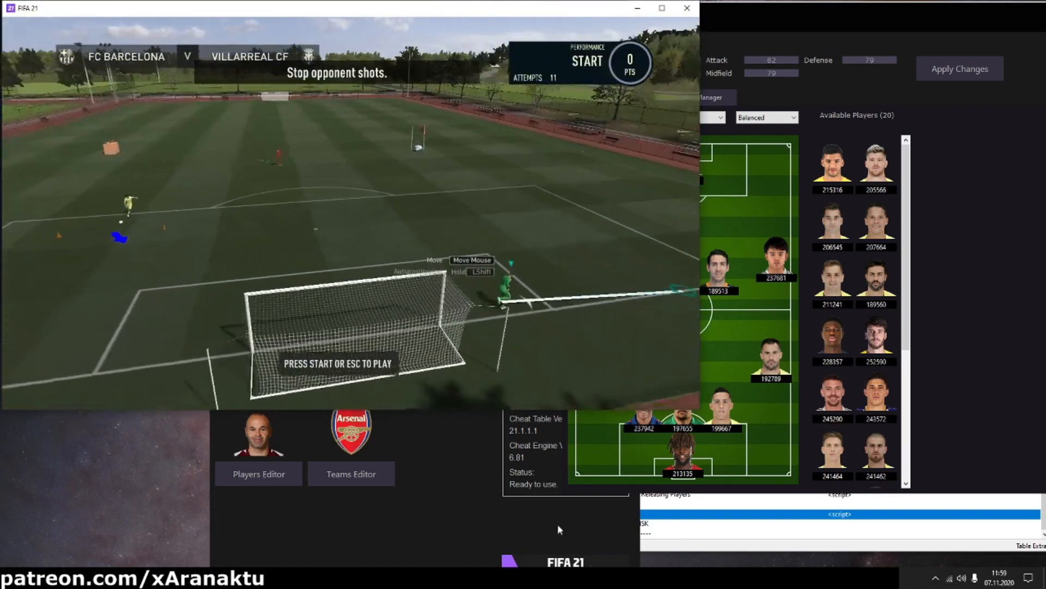
# Bring the cheat table forward and toggle the Freeze Lineup script under Other
pyautogui.click(581, 514)
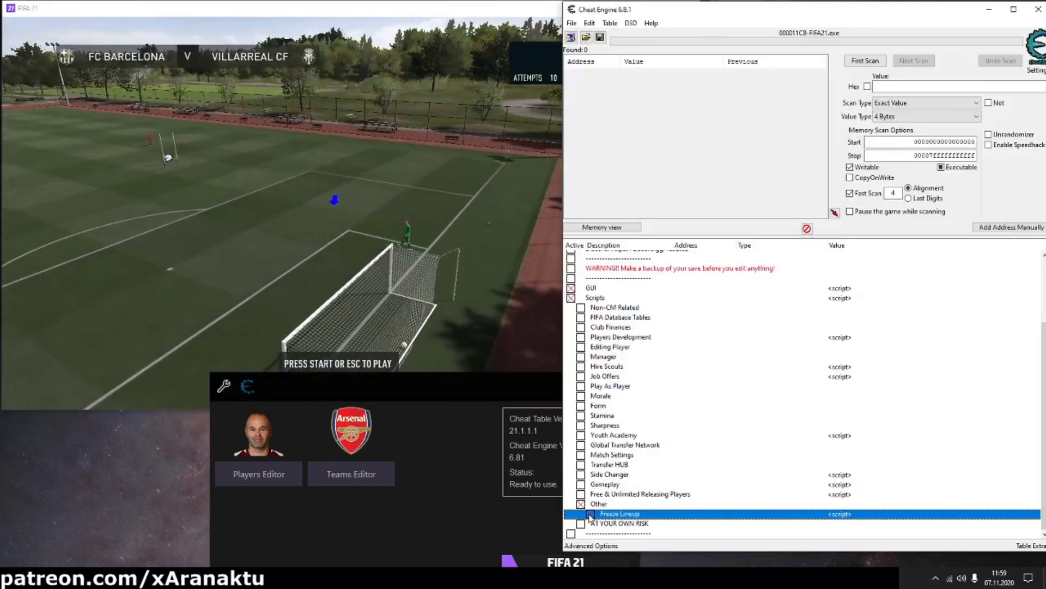
pyautogui.click(581, 514)
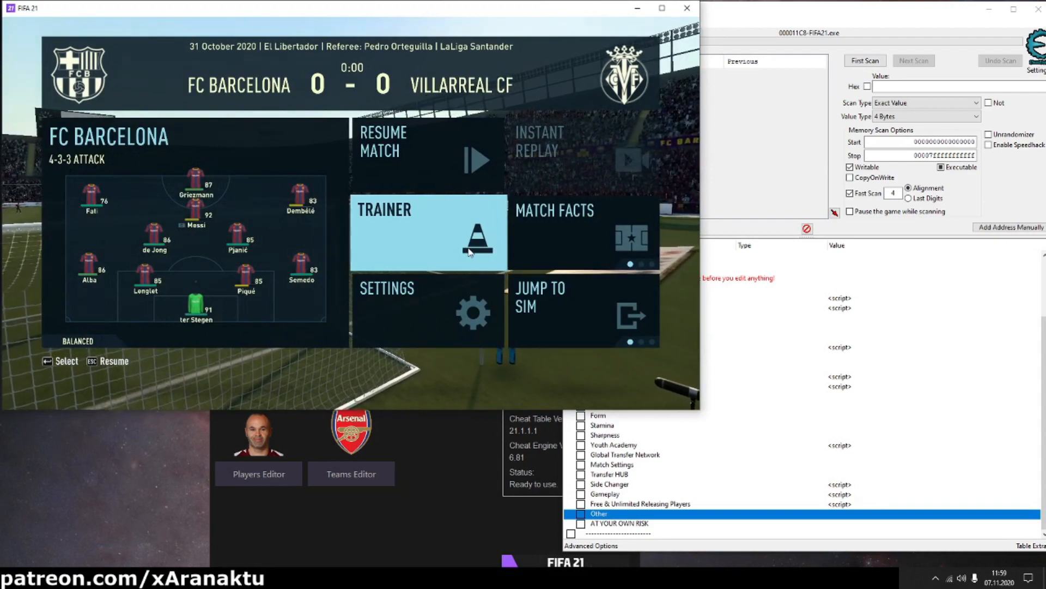
# Check the pause-menu settings, then end the Villarreal match and return to Central
pyautogui.click(387, 287)
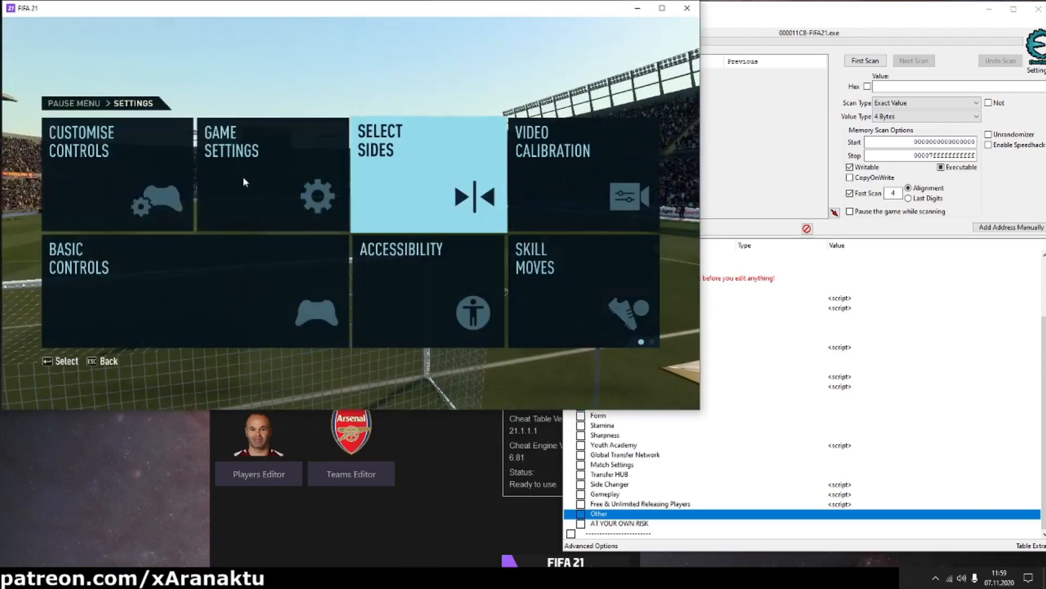
pyautogui.press('Escape')
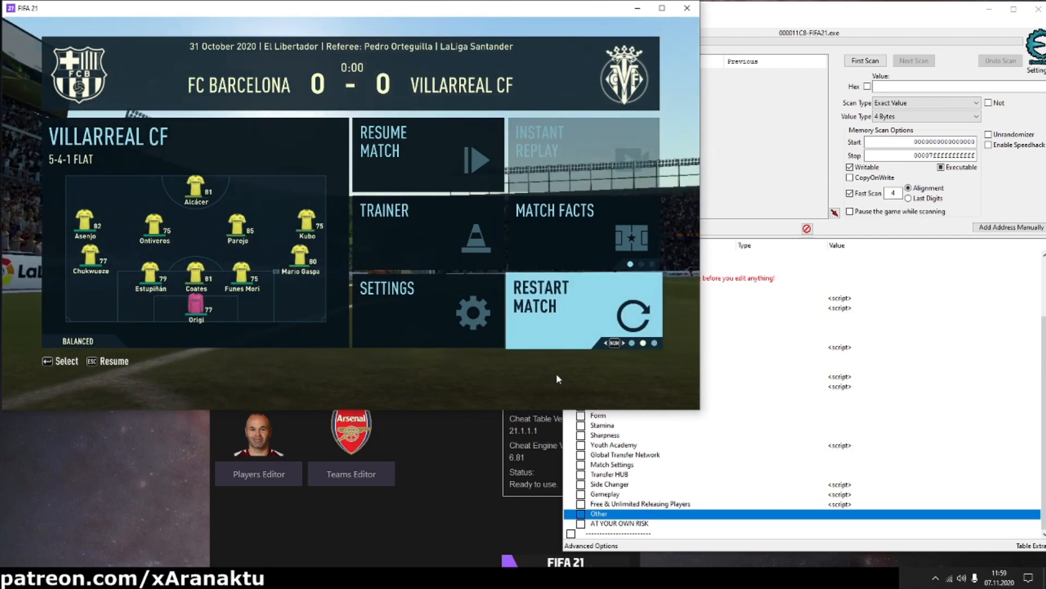
pyautogui.click(427, 153)
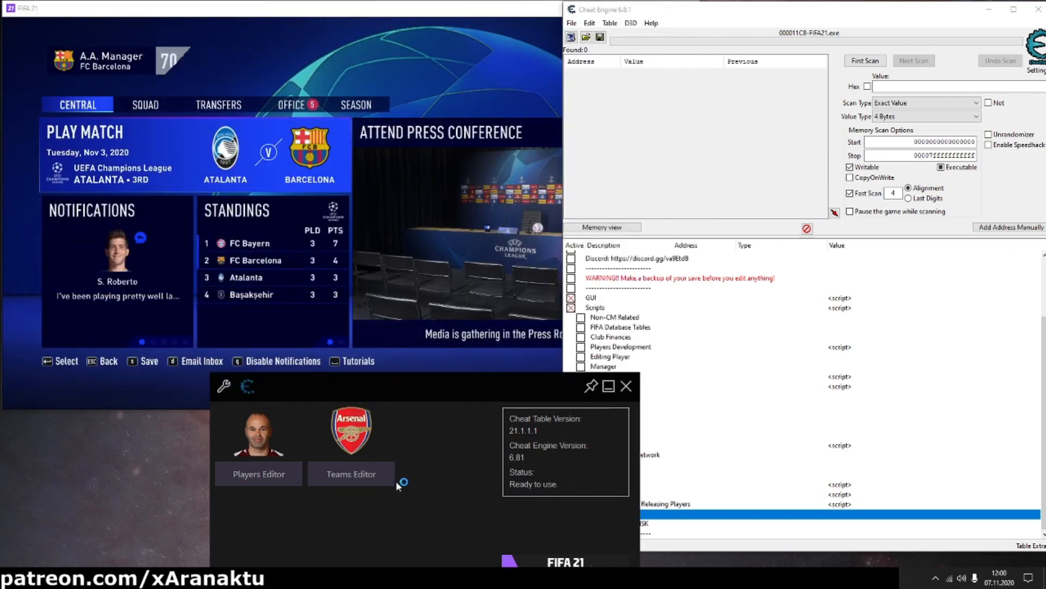
# Reopen the Teams Editor and search for 'Atalan' to load Atalanta (ID 39)
pyautogui.click(350, 474)
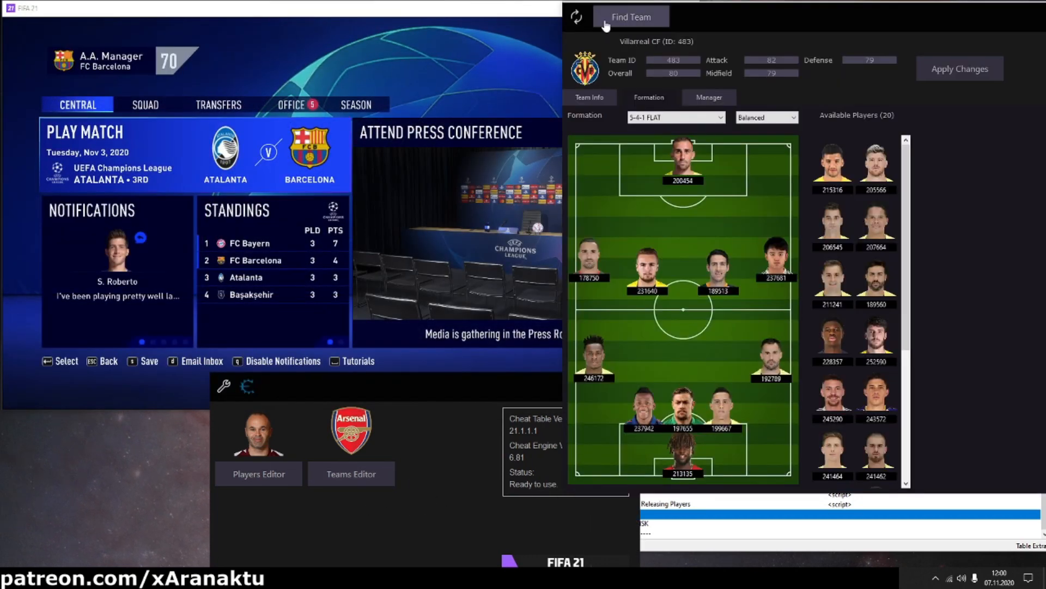
pyautogui.click(630, 16)
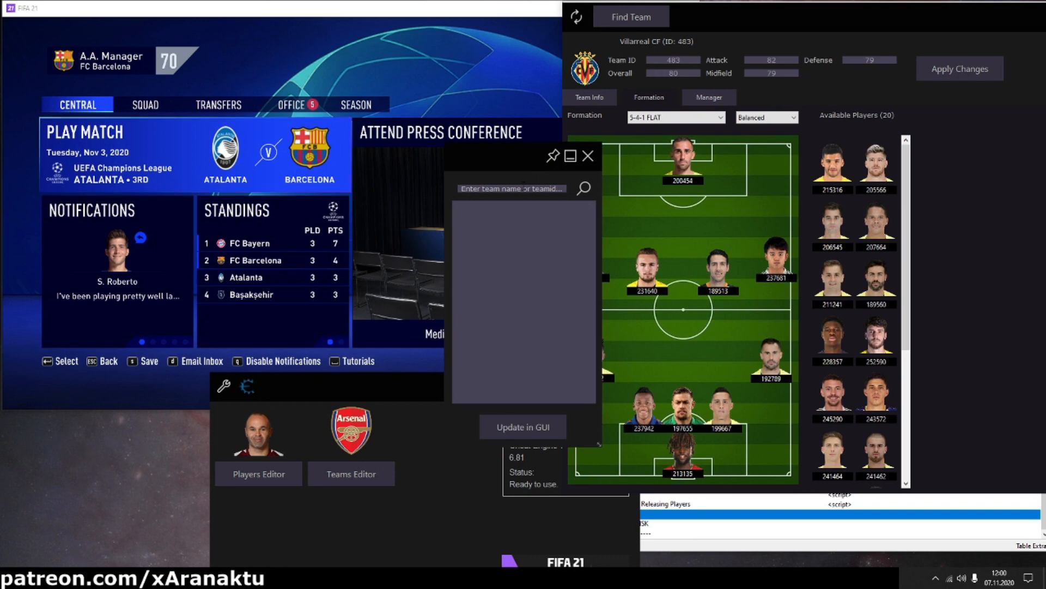
pyautogui.write('Atalan')
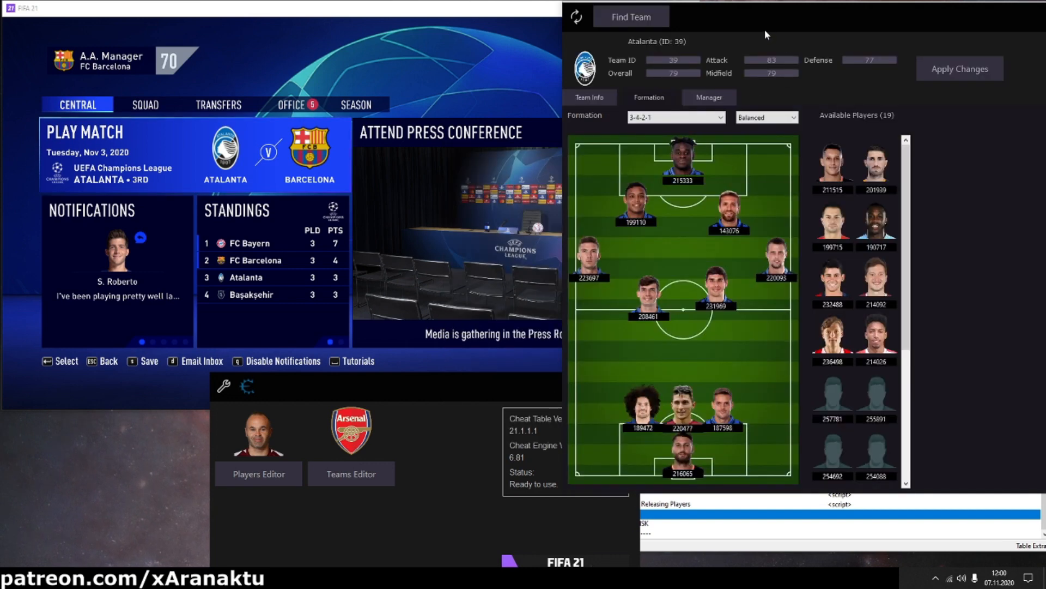
# Set Atalanta's formation to 4-1-4-1 in place of 3-4-2-1
pyautogui.click(675, 117)
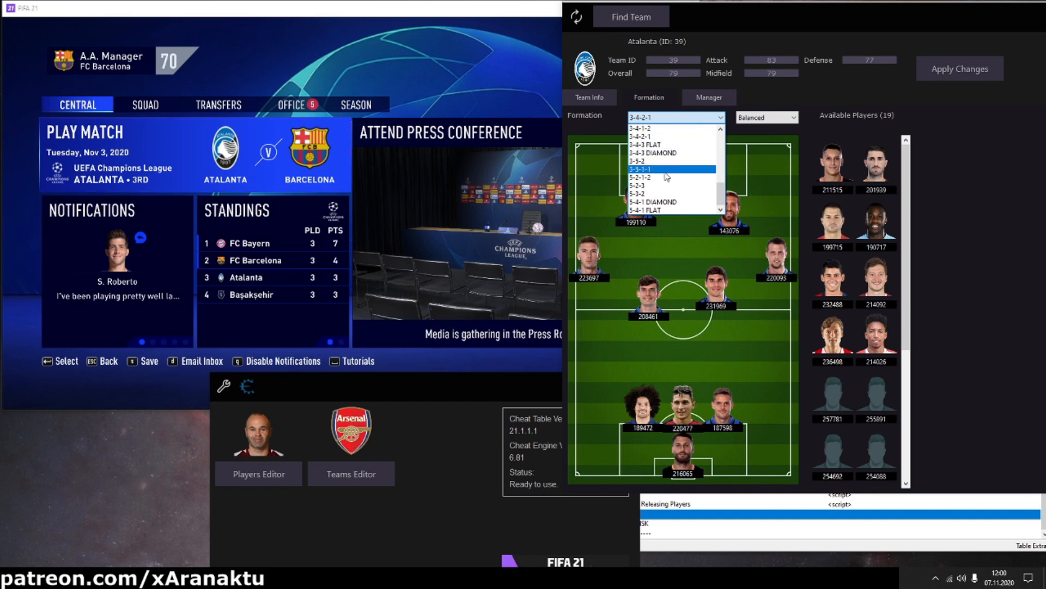
pyautogui.scroll(-3)
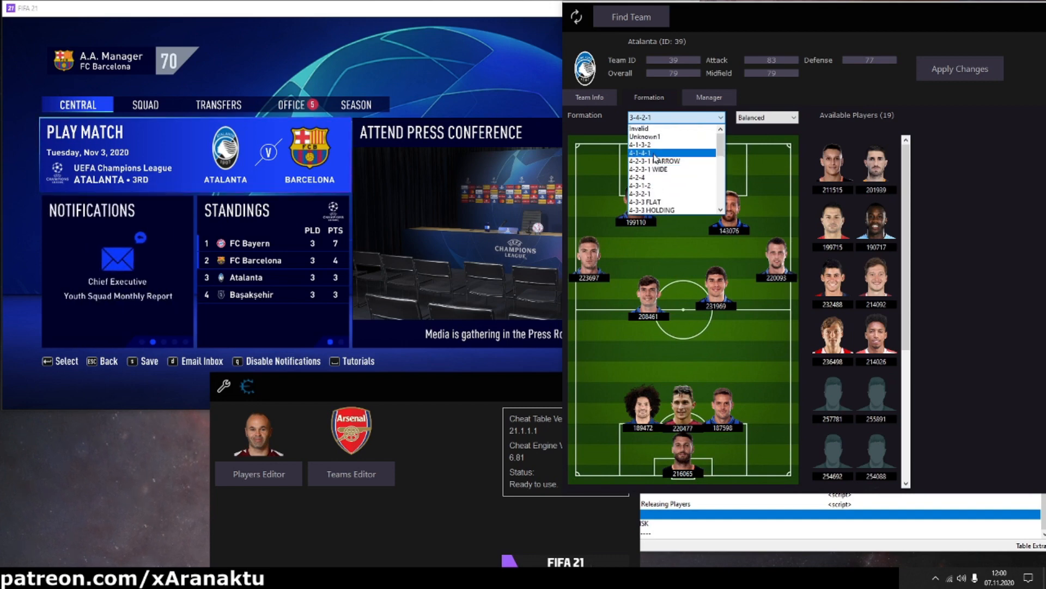
pyautogui.click(643, 153)
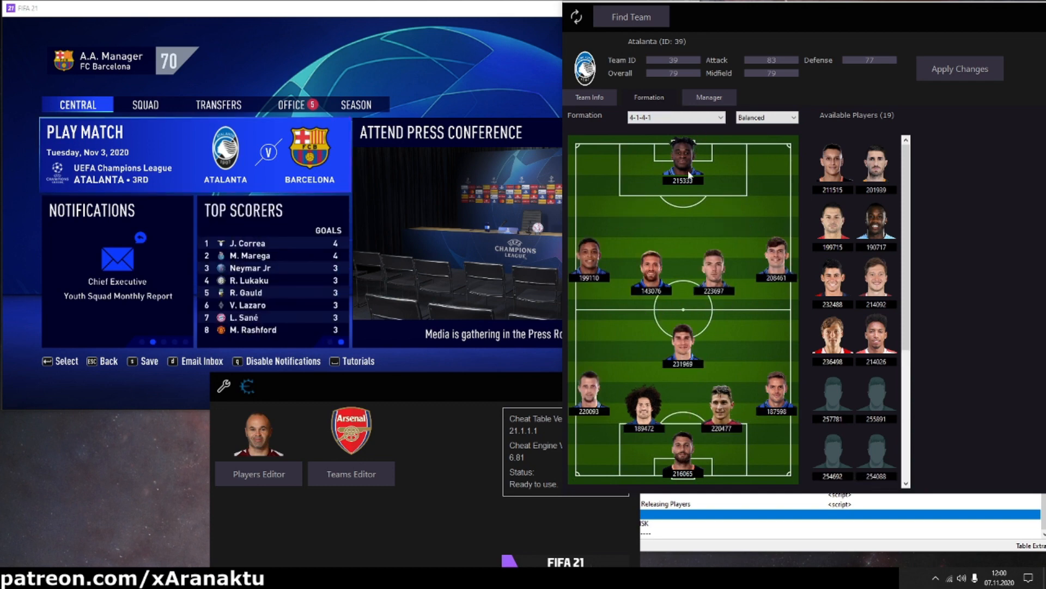
pyautogui.moveTo(683, 390)
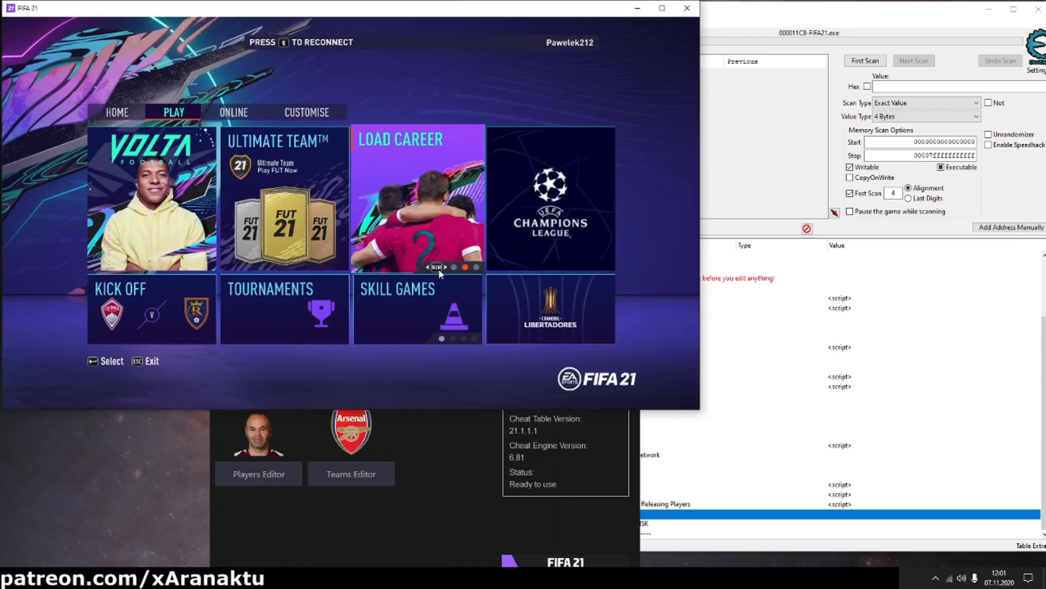
# Load the createdPlayer career save and view the Real Madrid pro's hub page
pyautogui.click(418, 199)
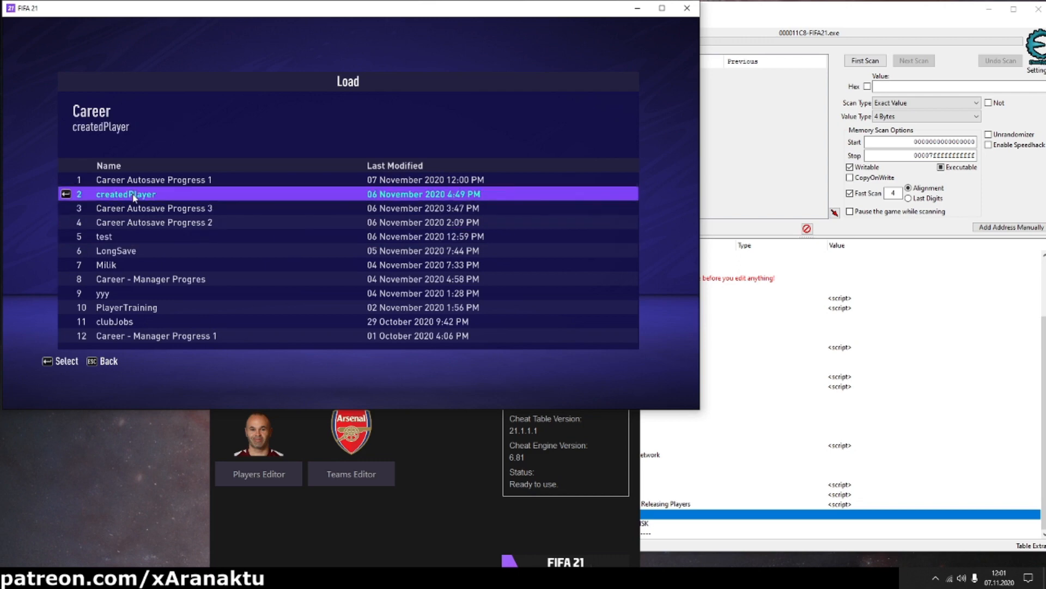
pyautogui.click(133, 194)
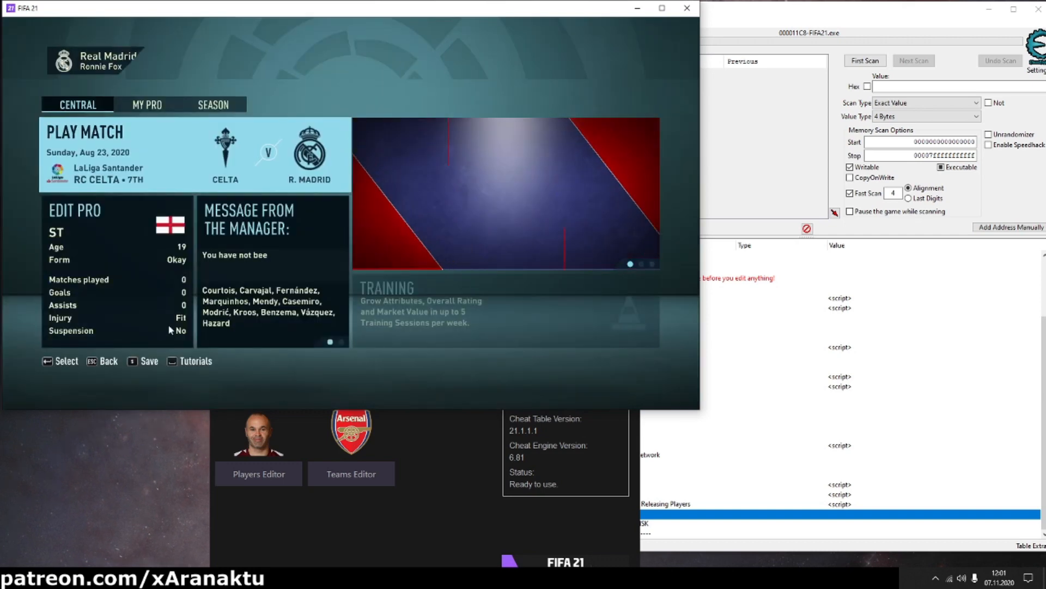
pyautogui.click(145, 105)
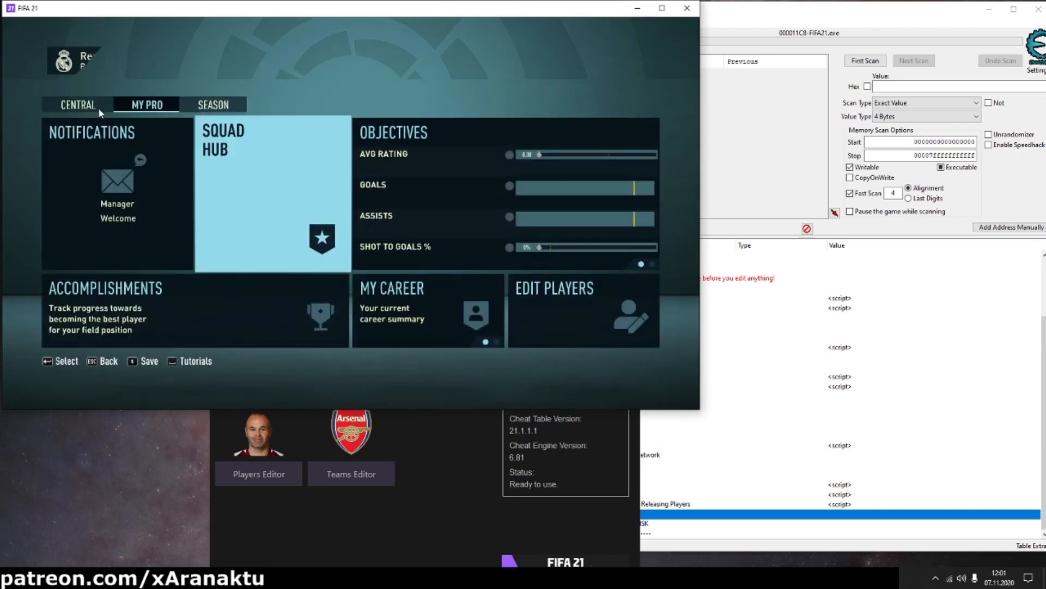
# Return to the career Central page so the Teams Editor can load Real Madrid's data
pyautogui.click(78, 104)
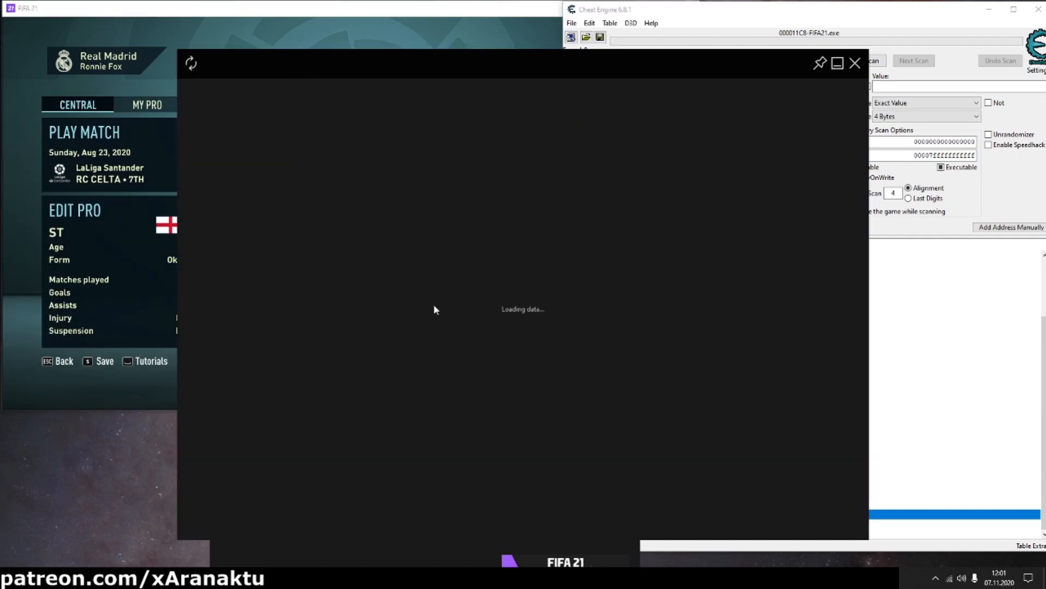
pyautogui.moveTo(421, 273)
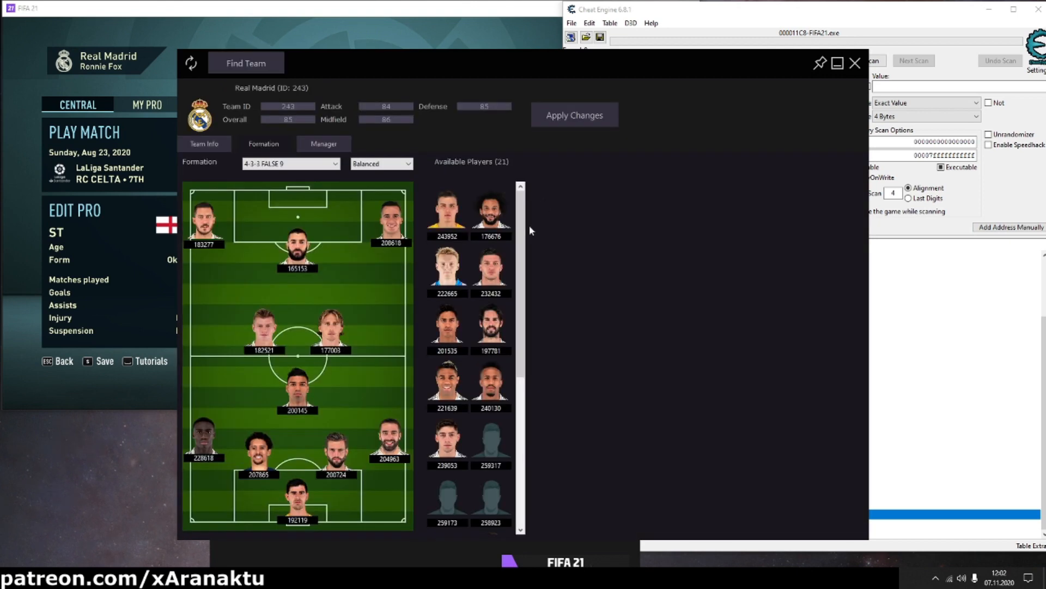
# Keep Real Madrid's formation as 4-3-3 FALSE 9 with player 228618 at striker, then return to the main cheat table
pyautogui.click(290, 163)
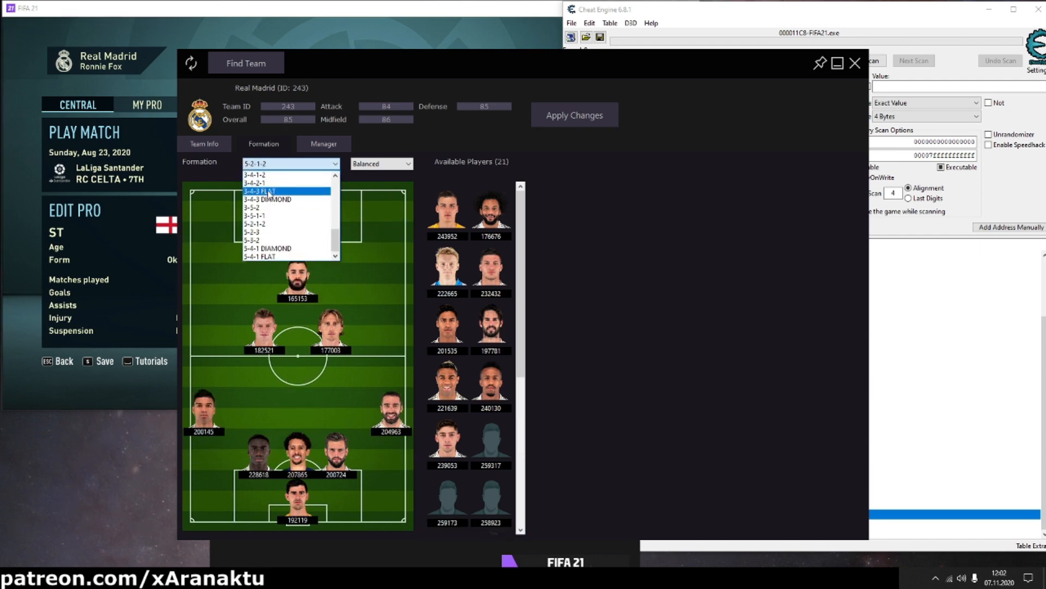
pyautogui.scroll(-3)
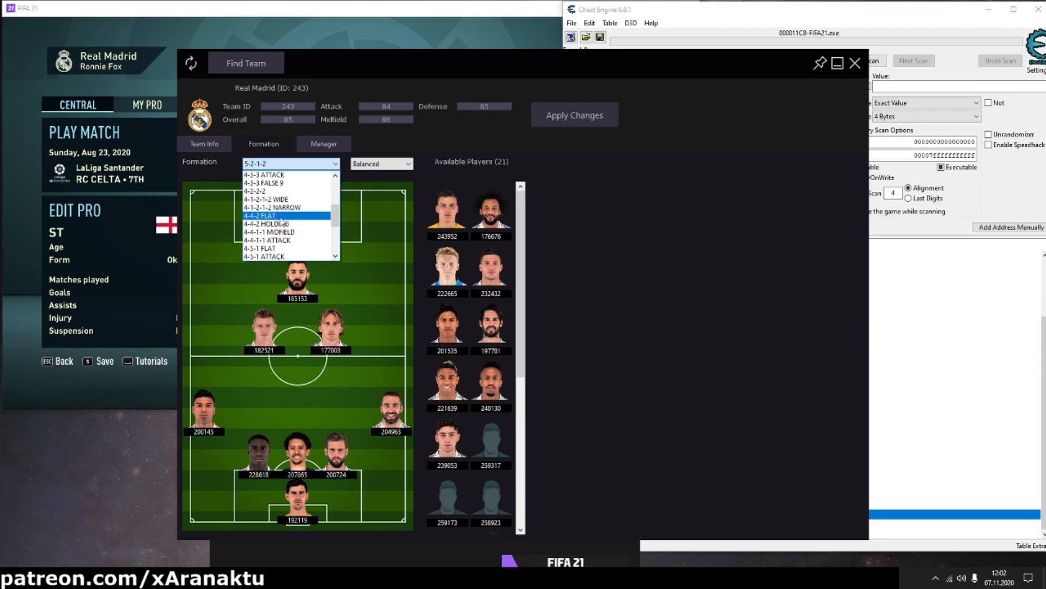
pyautogui.click(264, 183)
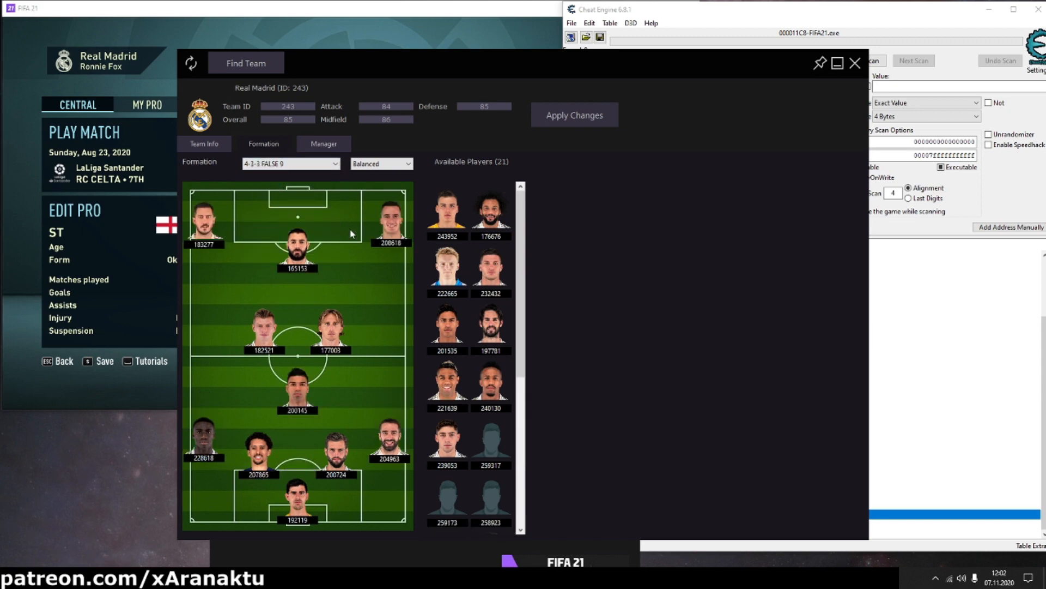
pyautogui.scroll(-3)
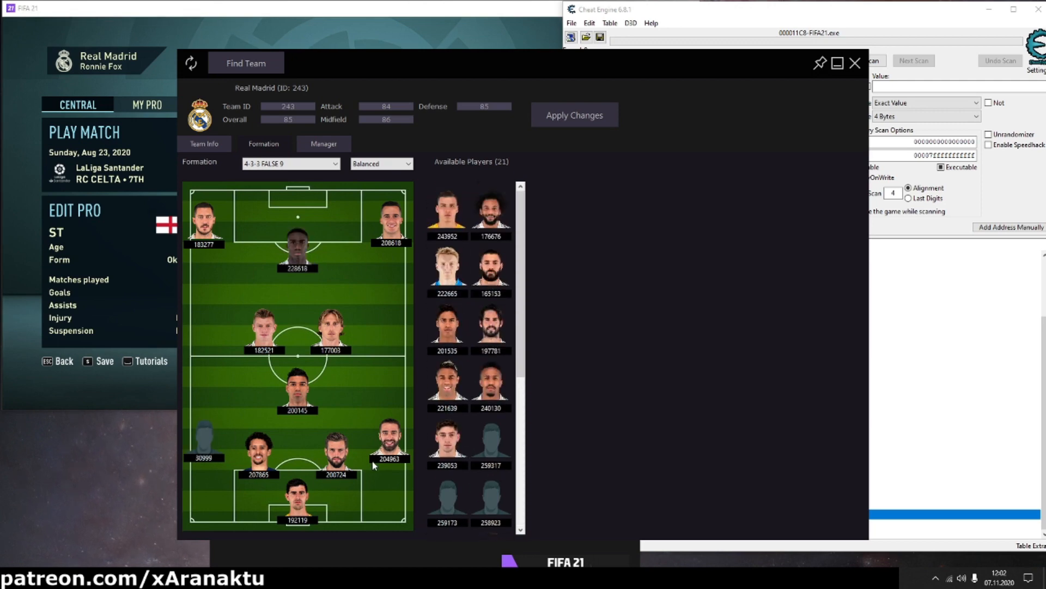
pyautogui.click(575, 114)
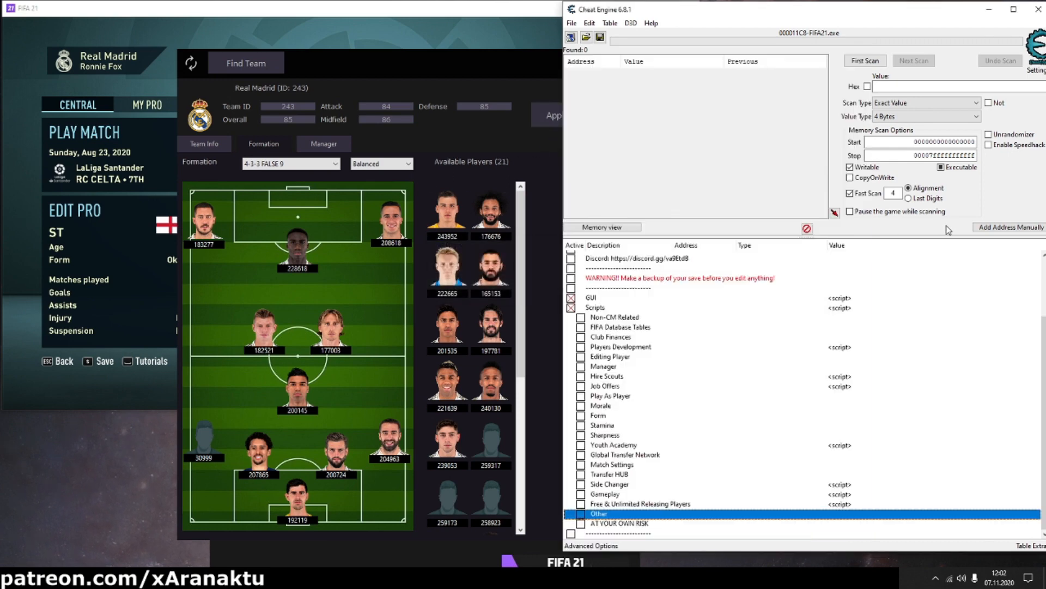
# Enable the Other scripts with Freeze Lineup and the Play As Player Unlock Play Buttons script
pyautogui.click(574, 513)
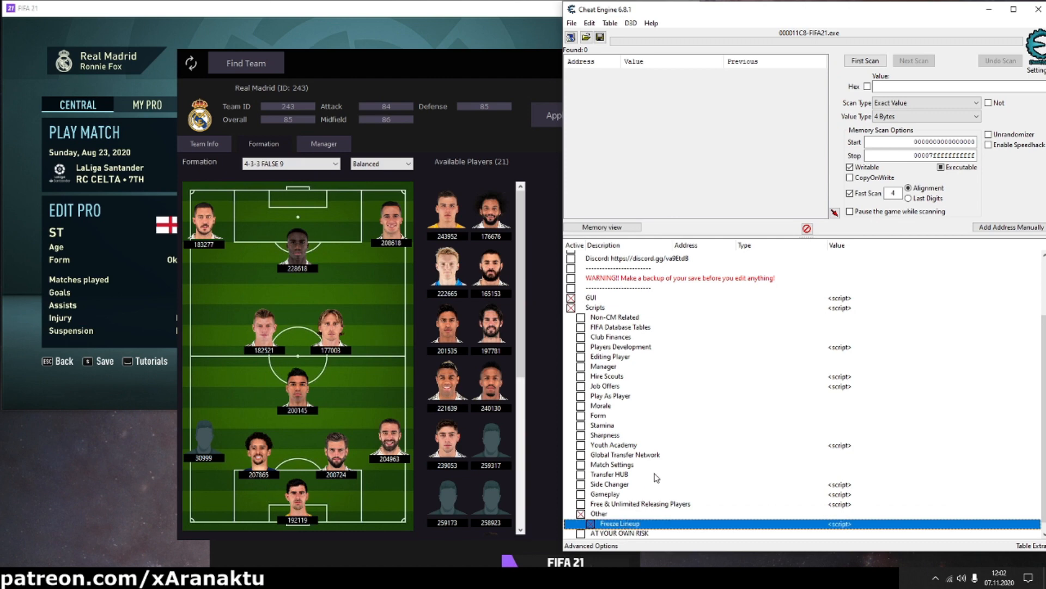
pyautogui.click(610, 395)
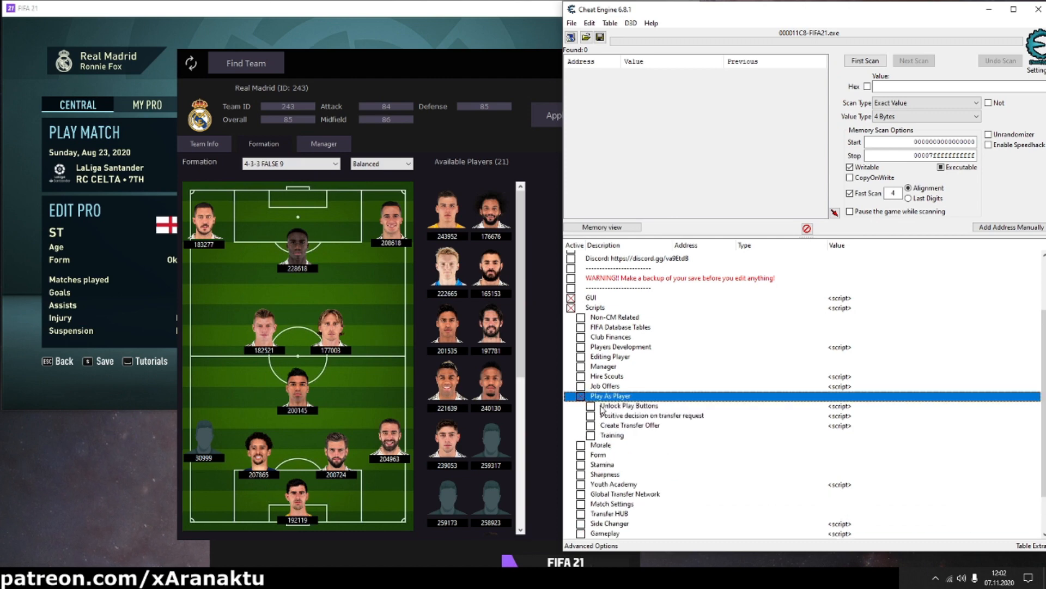
pyautogui.click(628, 406)
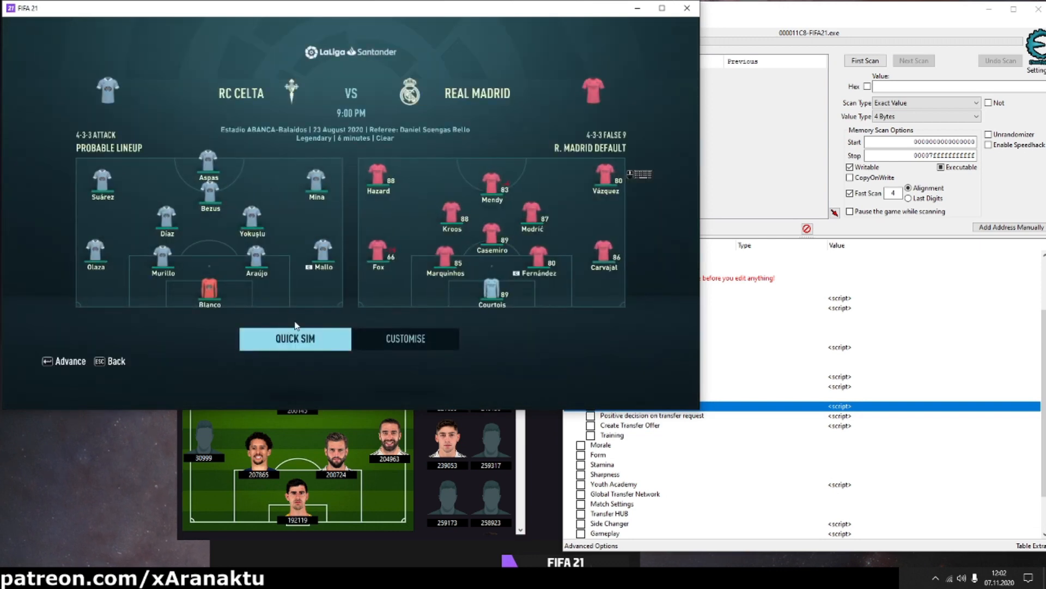
pyautogui.moveTo(167, 323)
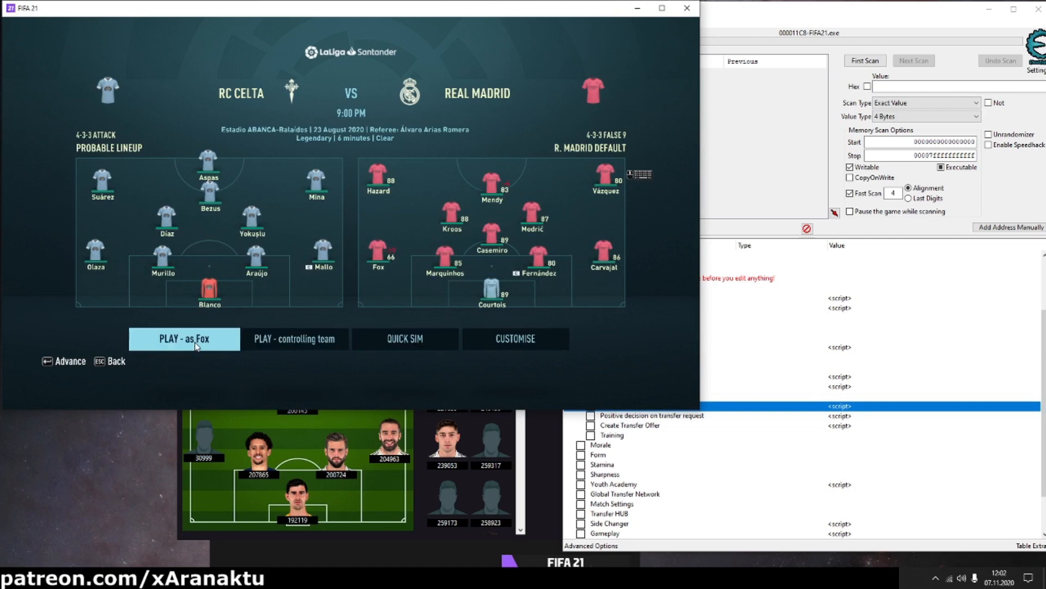
# Start the Celta vs Real Madrid match playing as the created pro Fox
pyautogui.click(185, 338)
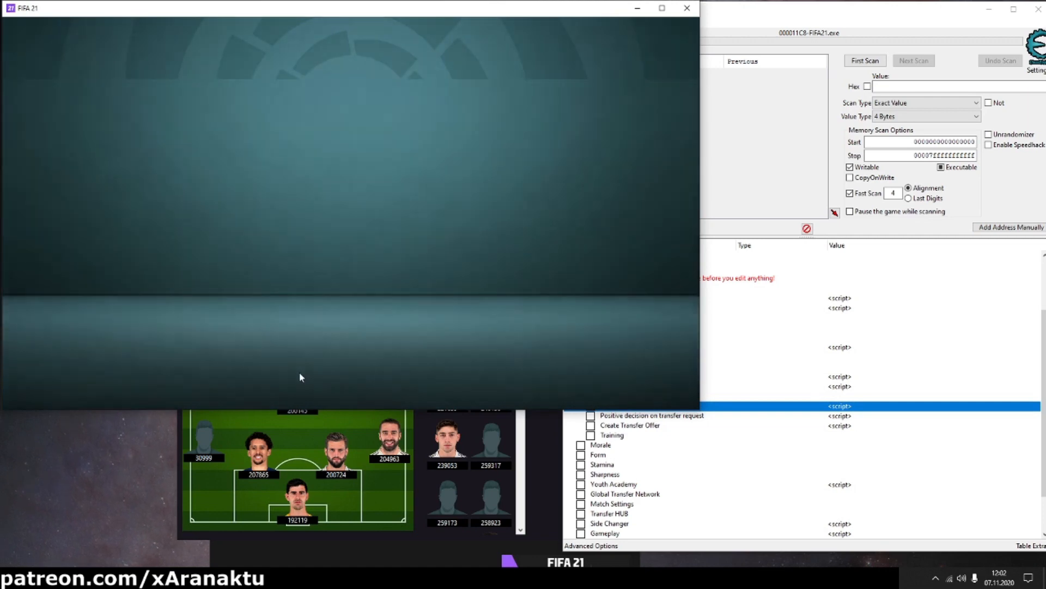